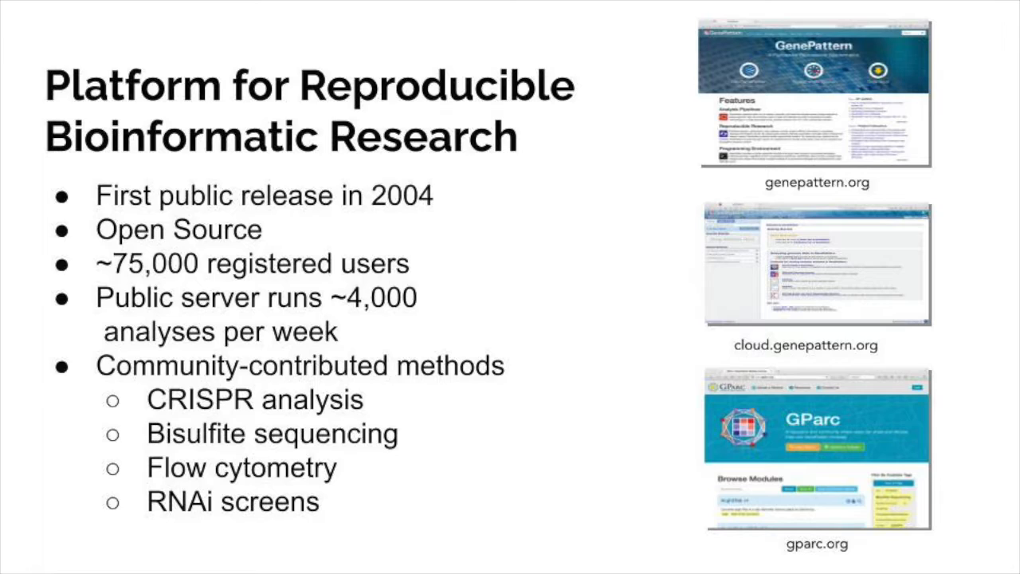
Advance the slideshow to the GenePattern Notebook slide showing the PCA analysis cell.
{"action": "key", "text": "Right"}
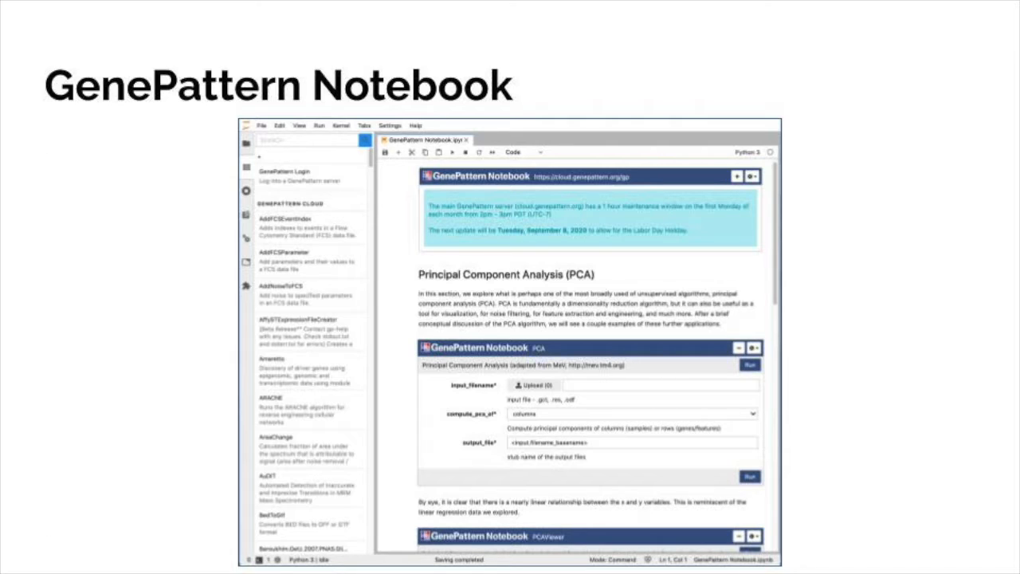
{"action": "key", "text": "right"}
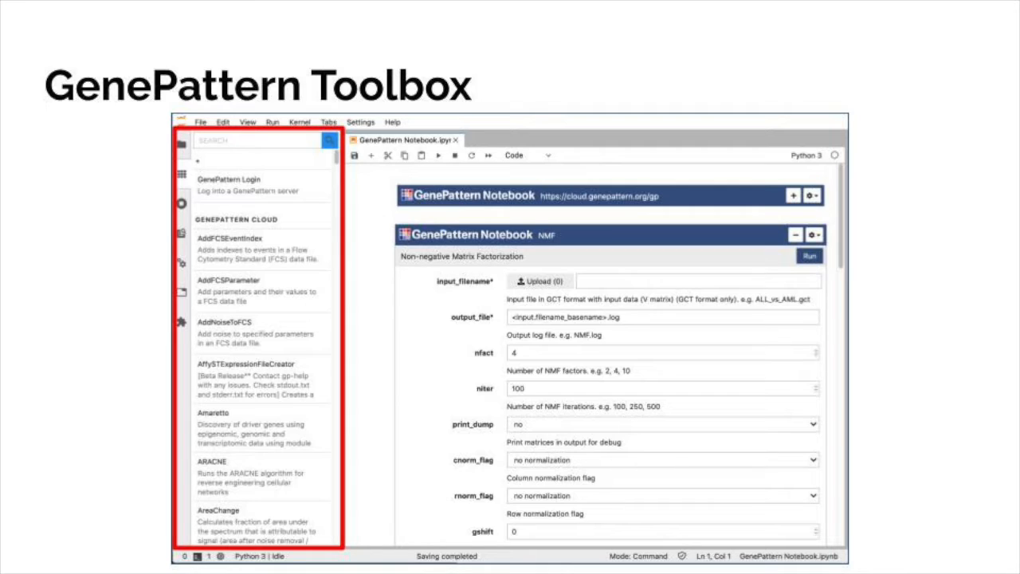
{"action": "key", "text": "Right"}
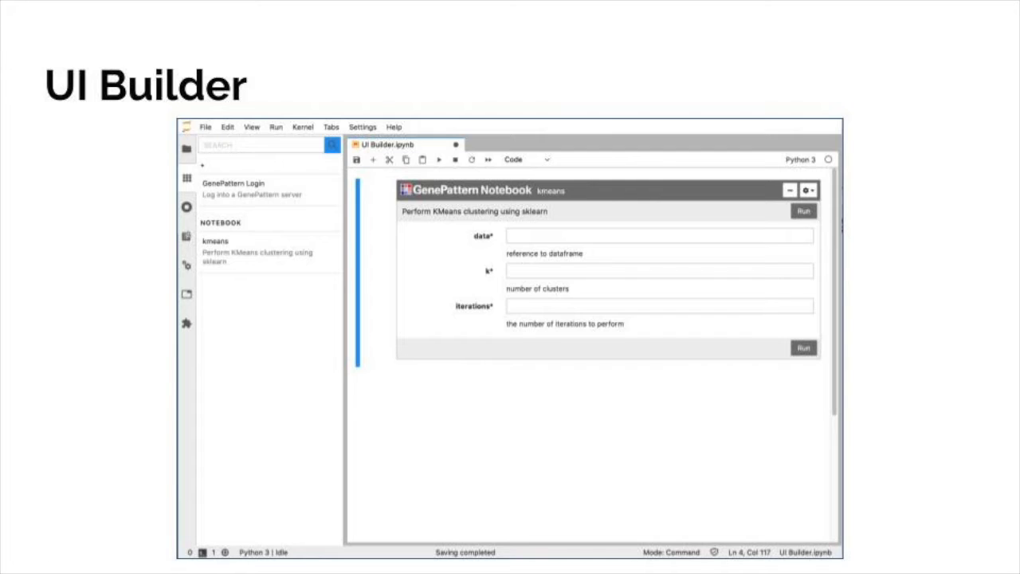
Advance to the R Support slide showing the generated R Example form.
{"action": "key", "text": "Right"}
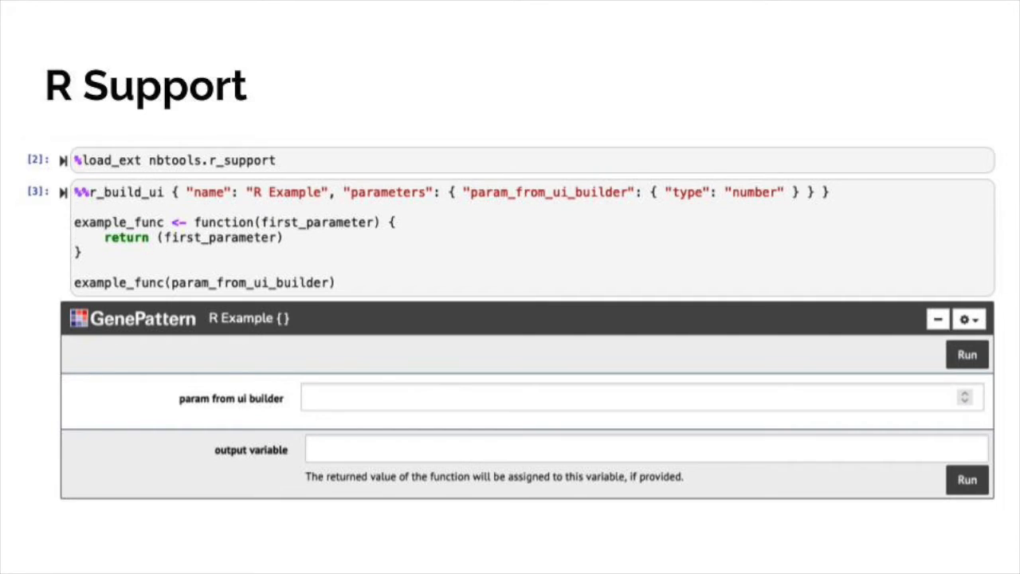